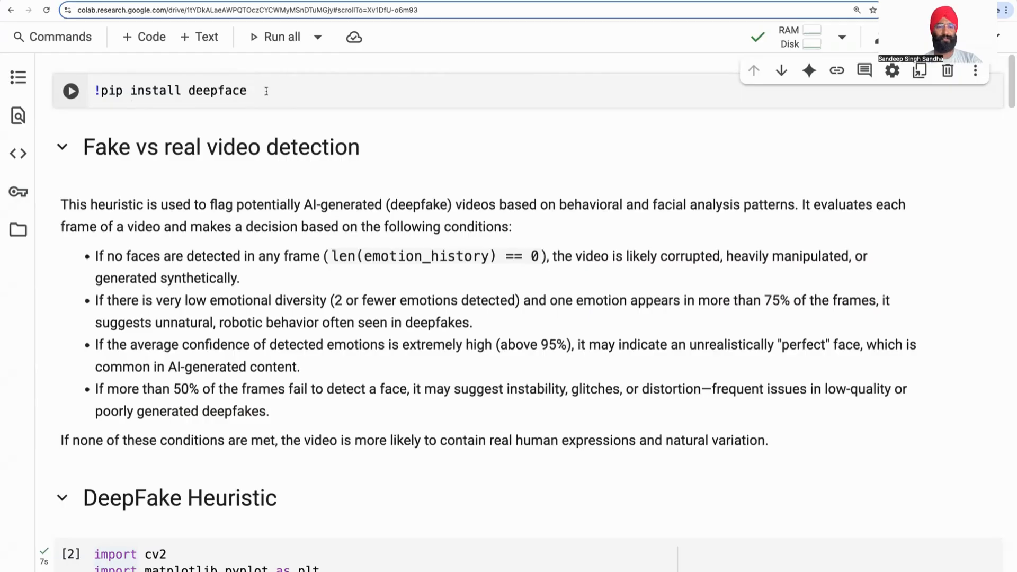
Run '!pip install deepface' and review the output reporting all requirements already satisfied.
{"action": "left_click", "coordinate": [71, 90]}
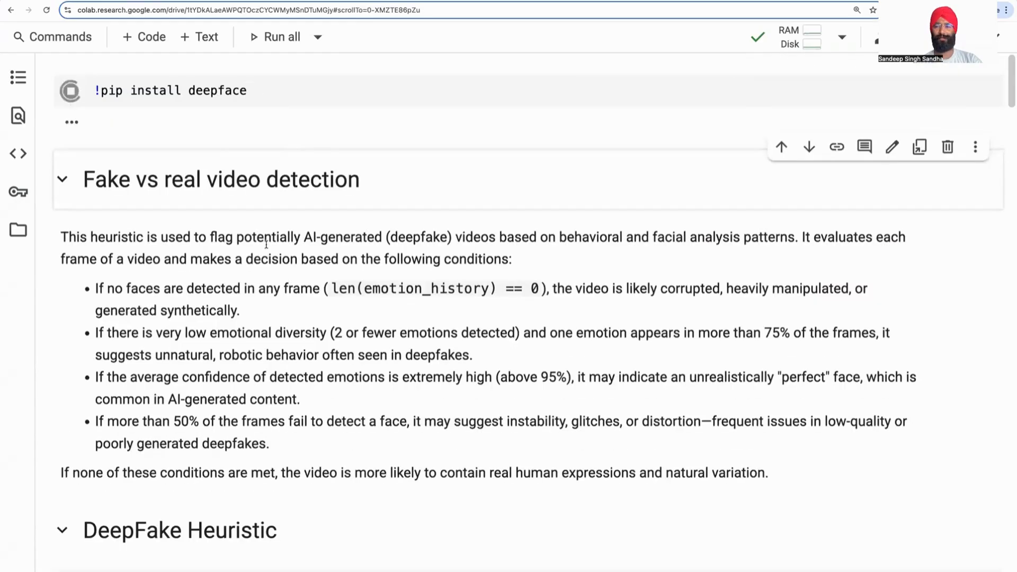
{"action": "left_click", "coordinate": [70, 90]}
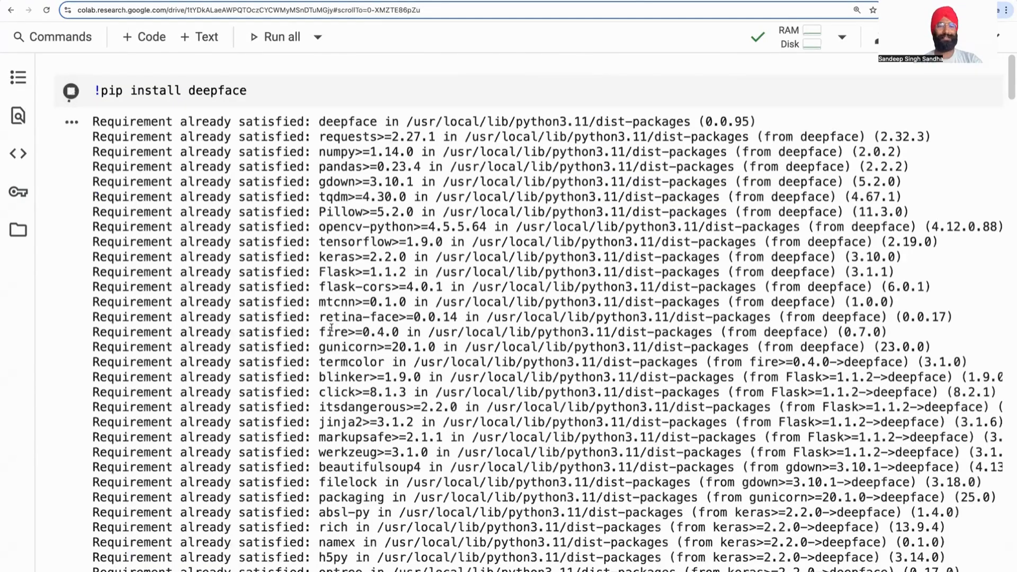
{"action": "scroll", "scroll_direction": "down", "scroll_amount": 3}
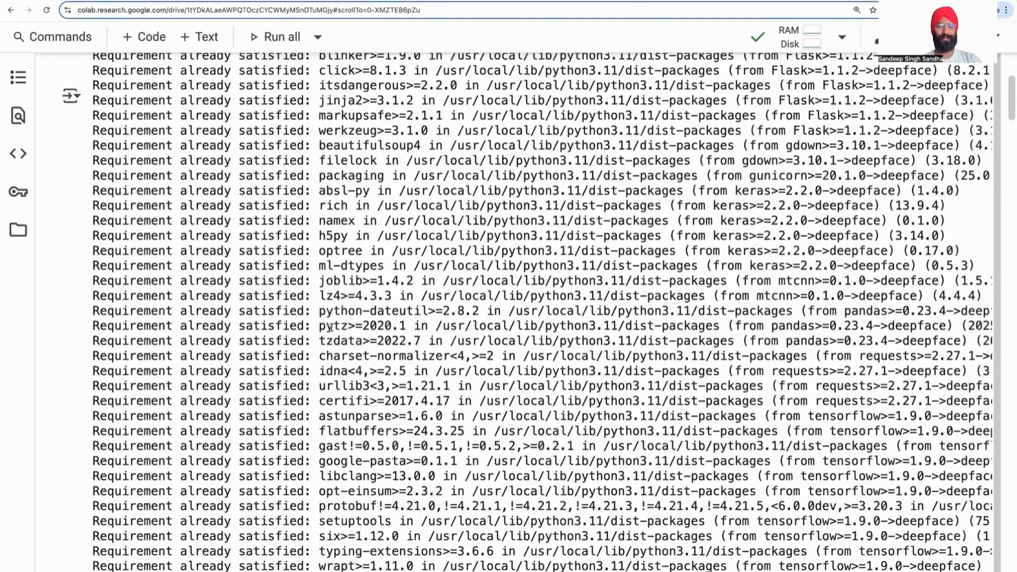
{"action": "scroll", "scroll_direction": "down", "scroll_amount": 3}
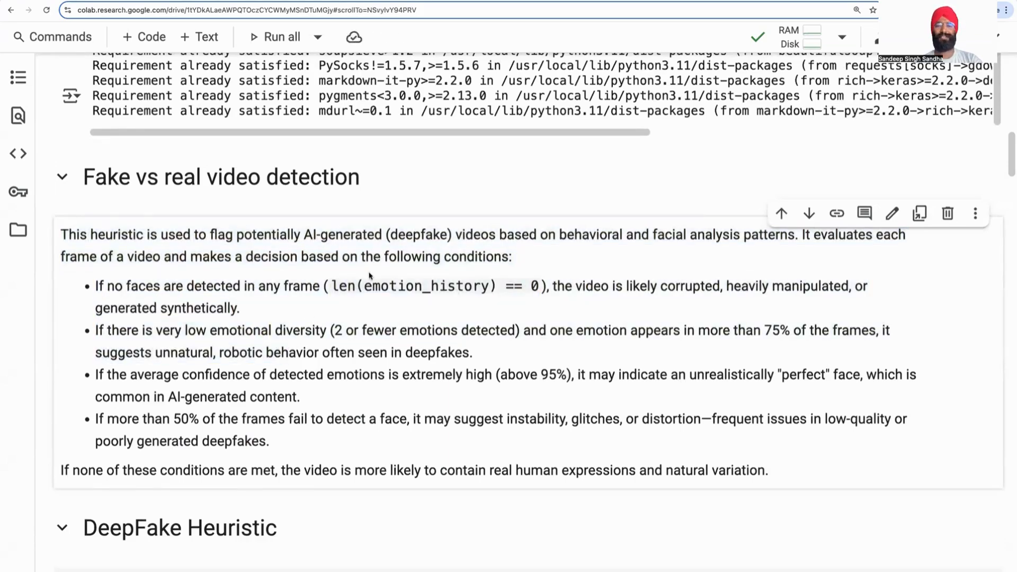
{"action": "mouse_move", "coordinate": [642, 300]}
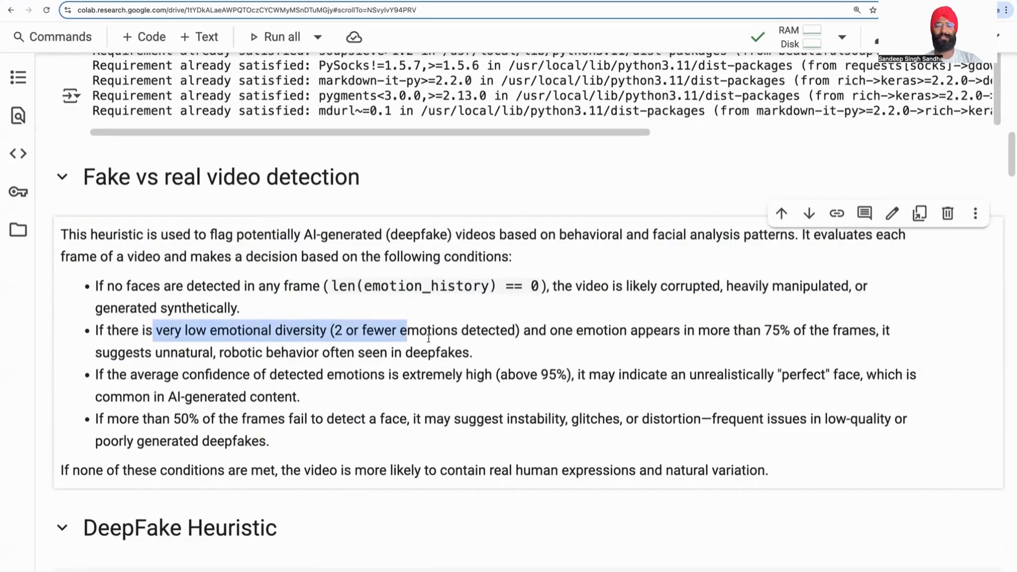
{"action": "left_click", "coordinate": [529, 330]}
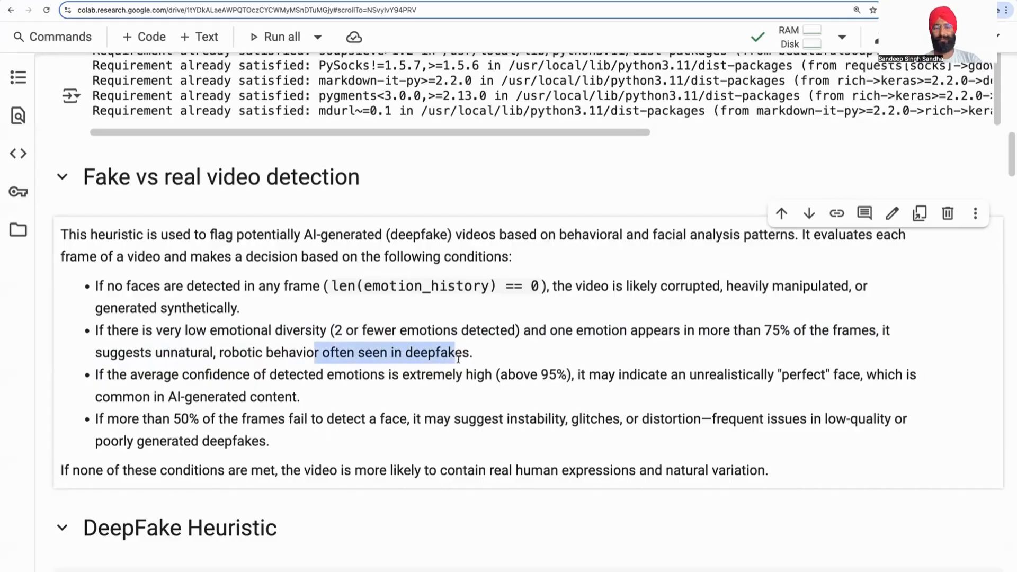
{"action": "left_click", "coordinate": [213, 379]}
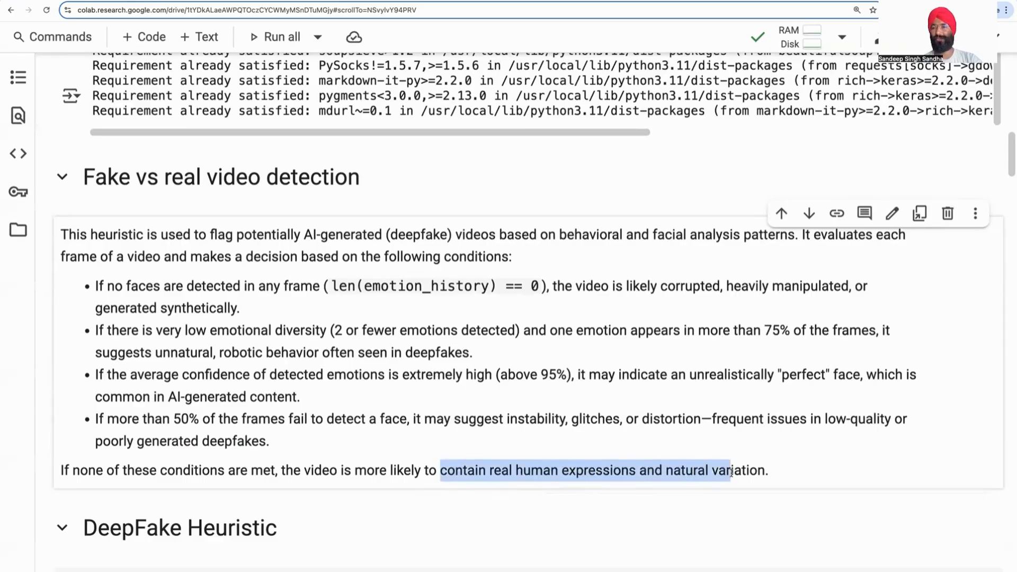
{"action": "scroll", "scroll_direction": "down", "scroll_amount": 3}
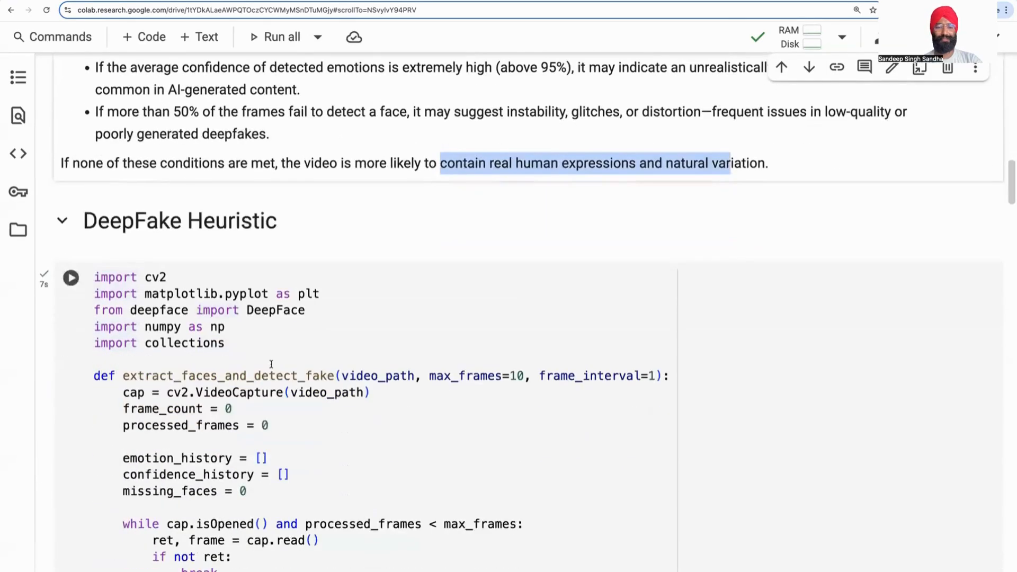
{"action": "scroll", "scroll_direction": "down", "scroll_amount": 3}
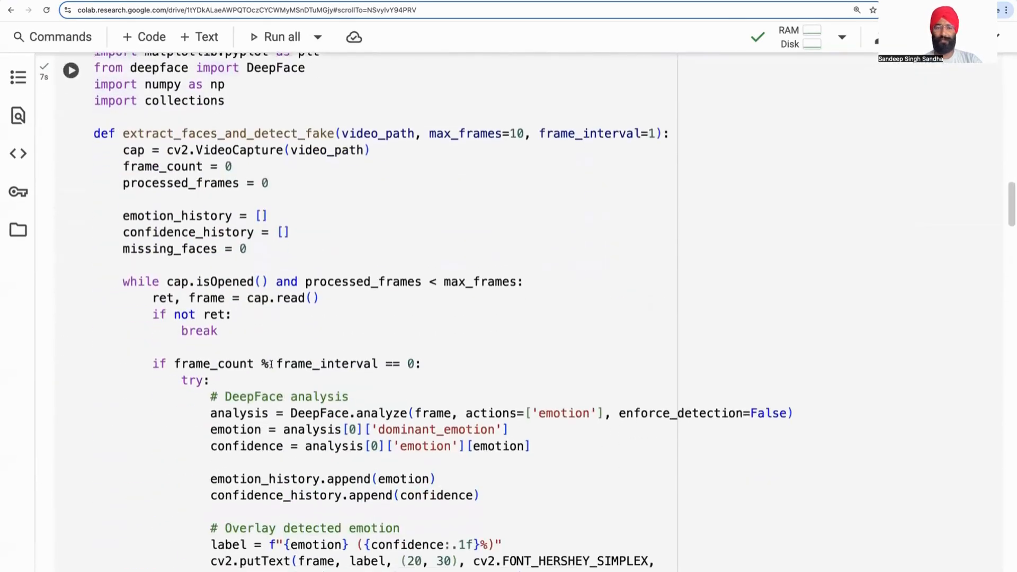
{"action": "double_click", "coordinate": [375, 133]}
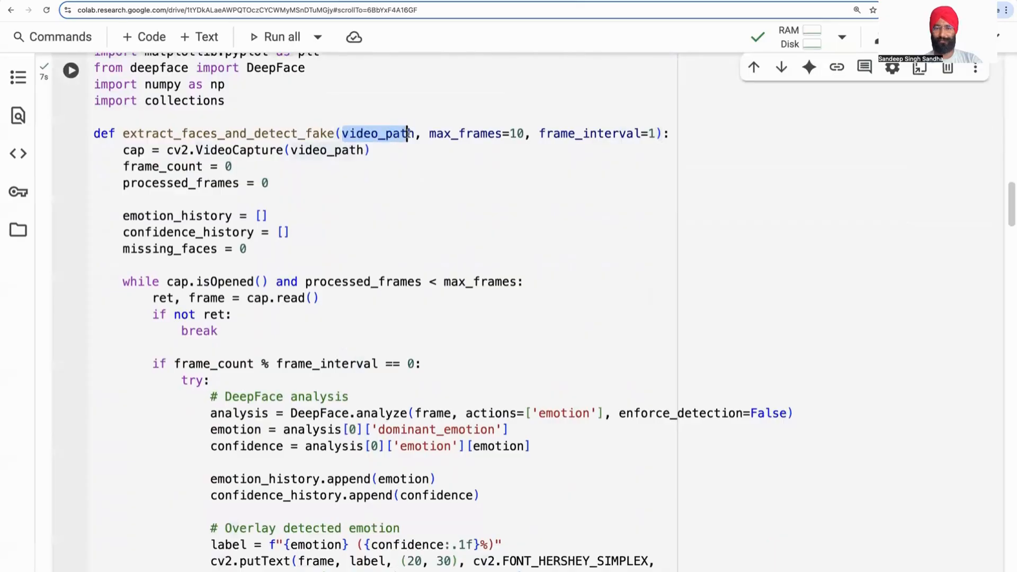
{"action": "left_click", "coordinate": [522, 133]}
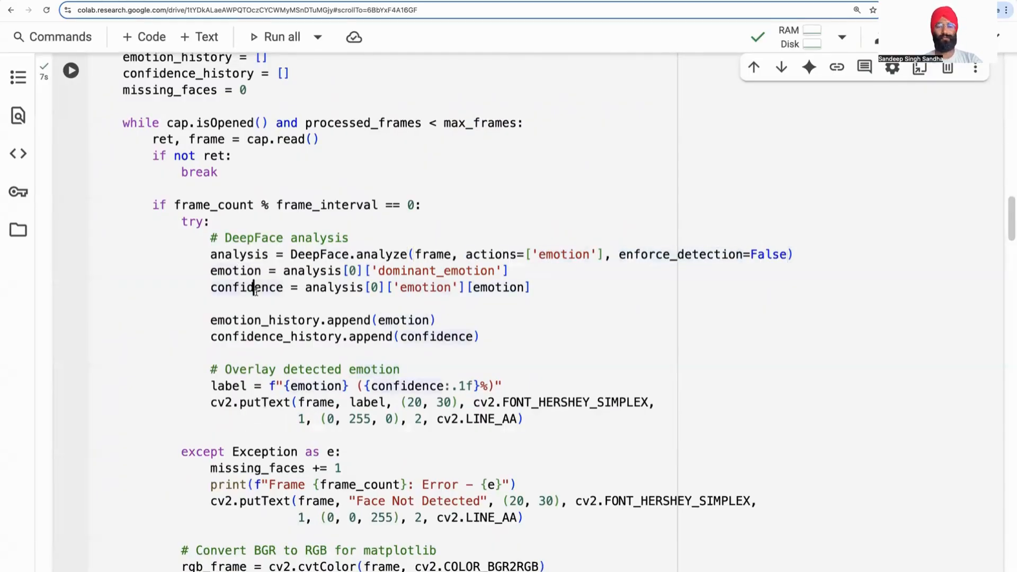
{"action": "scroll", "scroll_direction": "down", "scroll_amount": 3}
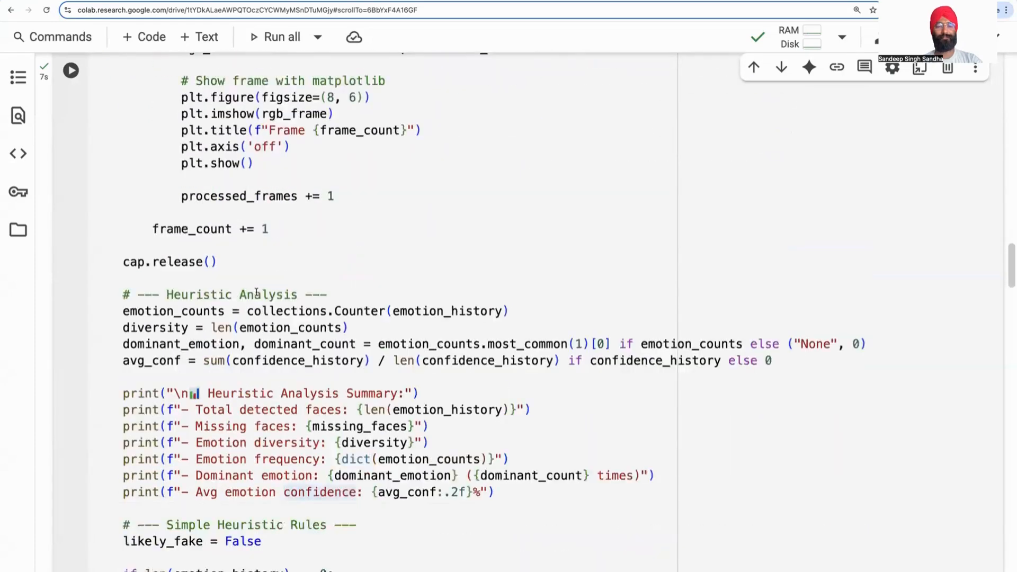
{"action": "scroll", "scroll_direction": "down", "scroll_amount": 3}
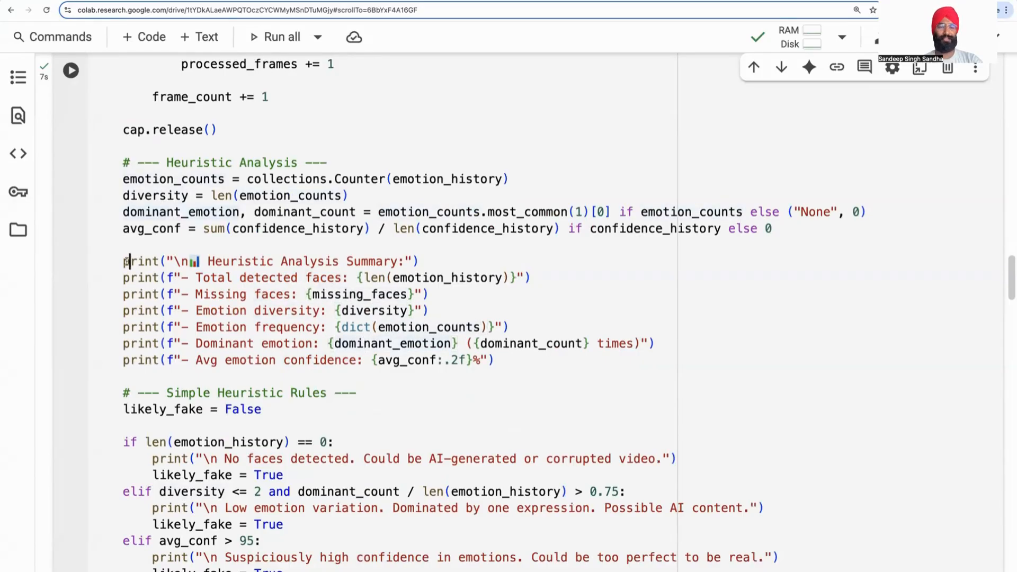
Re-run the DeepFace Heuristic cell so extract_faces_and_detect_fake is defined afresh.
{"action": "scroll", "scroll_direction": "down", "scroll_amount": 3}
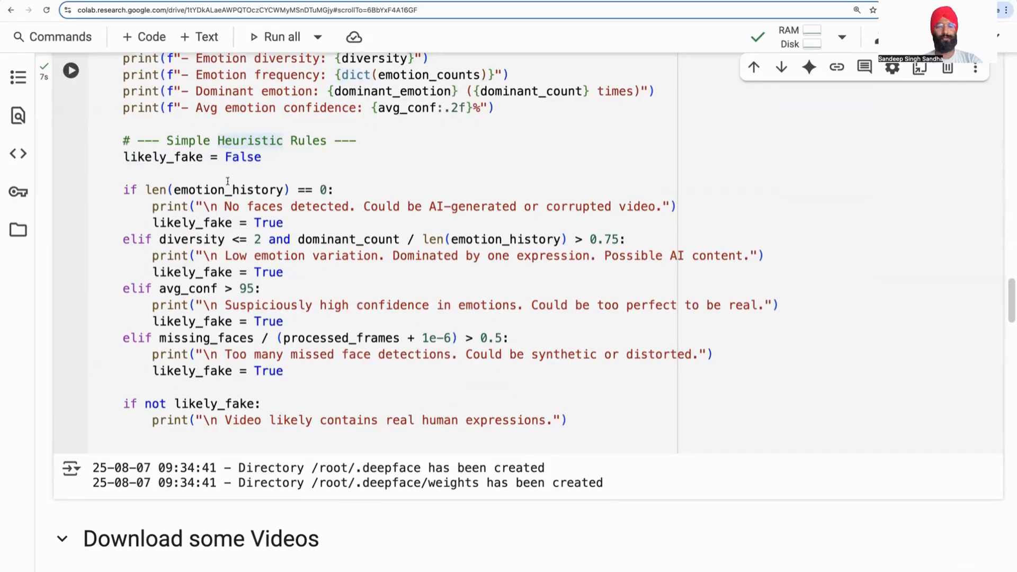
{"action": "left_click", "coordinate": [262, 288]}
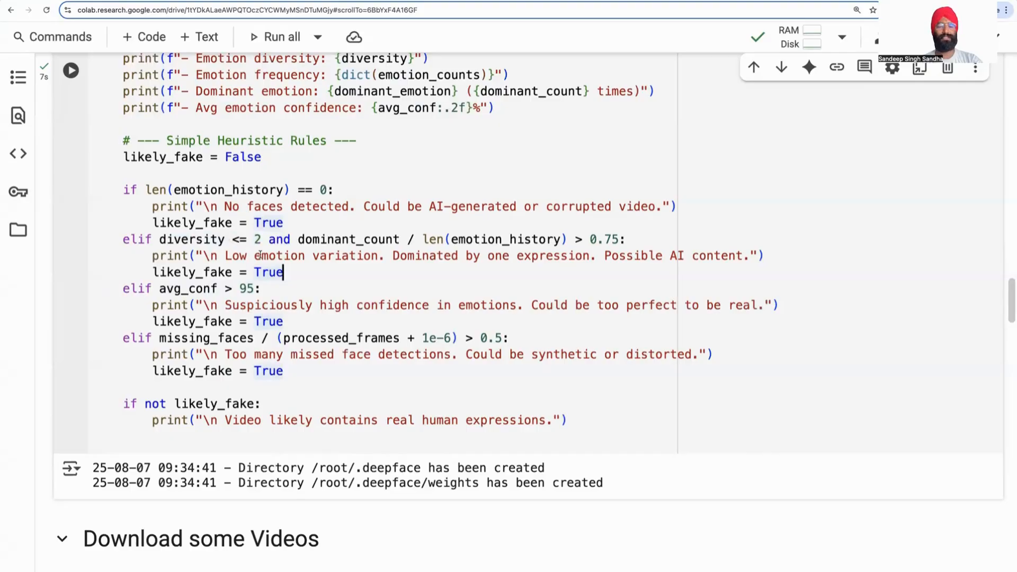
{"action": "left_click", "coordinate": [262, 403]}
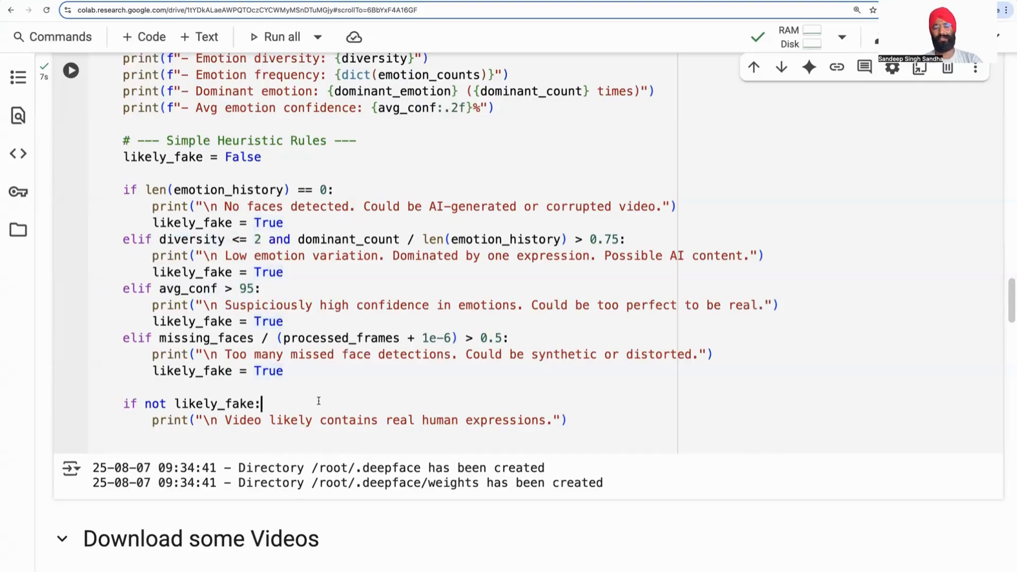
{"action": "scroll", "scroll_direction": "down", "scroll_amount": 3}
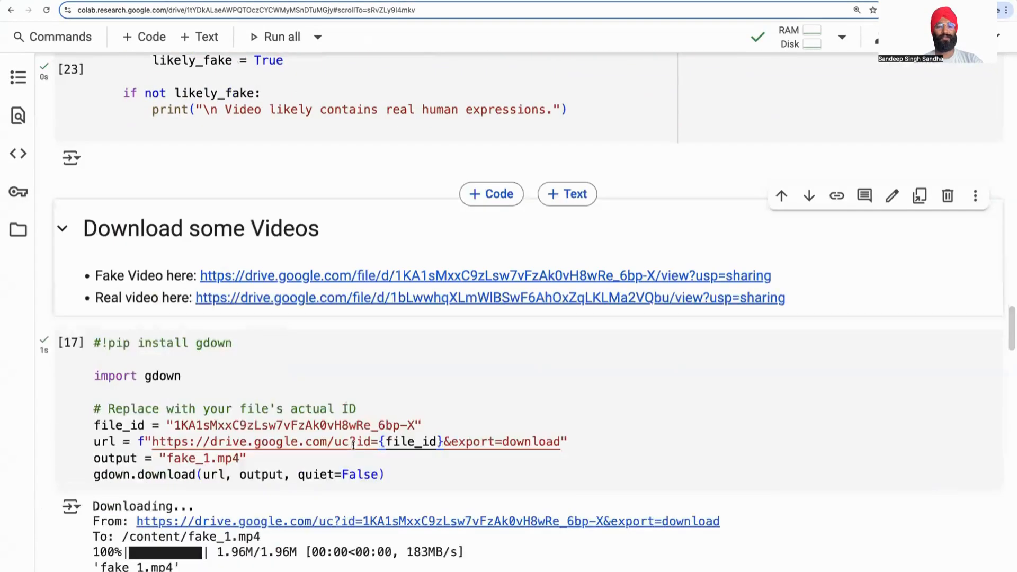
Re-download fake_1.mp4 and real_1.mp4 from Google Drive with the gdown cells.
{"action": "scroll", "scroll_direction": "down", "scroll_amount": 3}
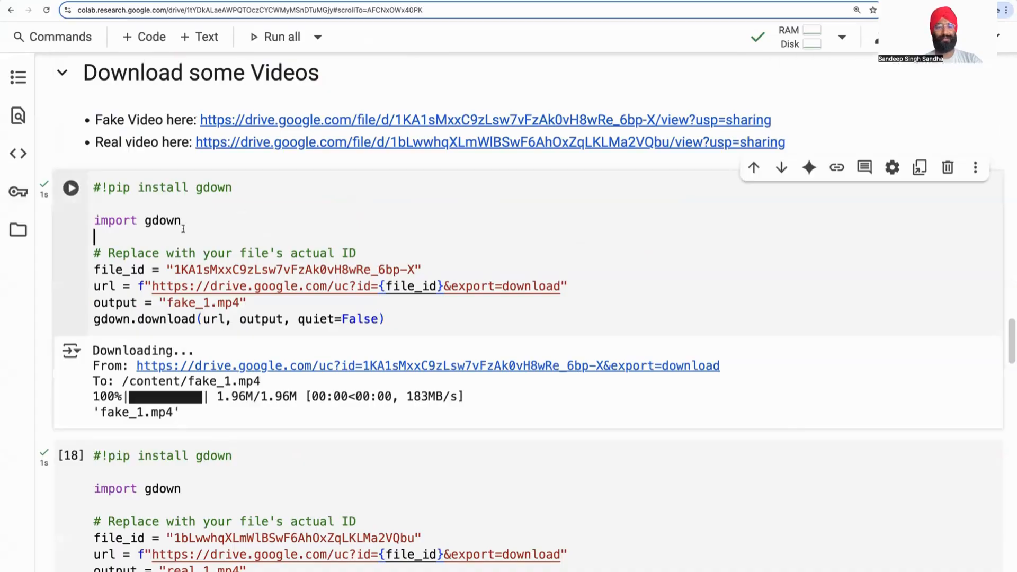
{"action": "left_click", "coordinate": [70, 187]}
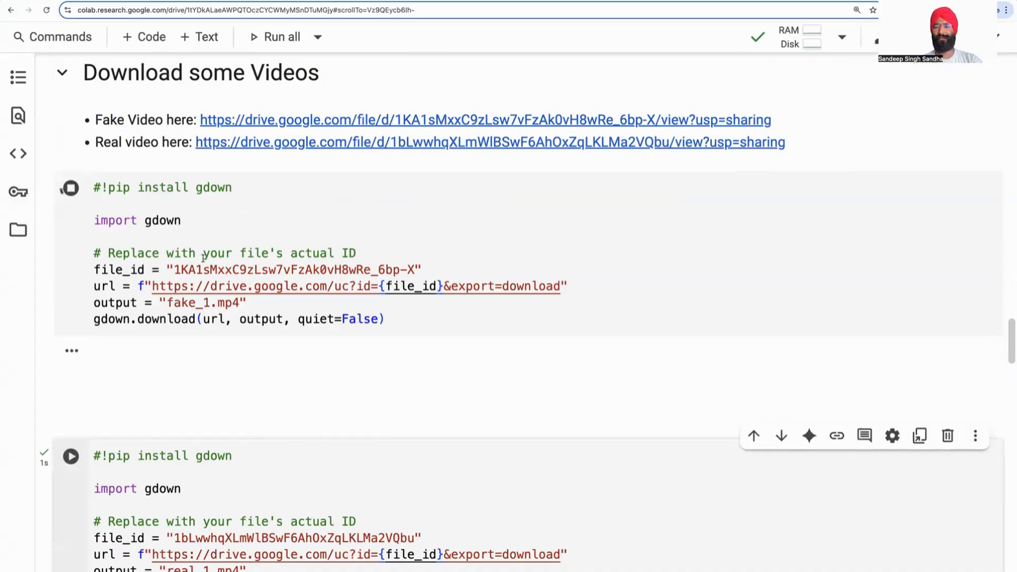
{"action": "left_click", "coordinate": [70, 187]}
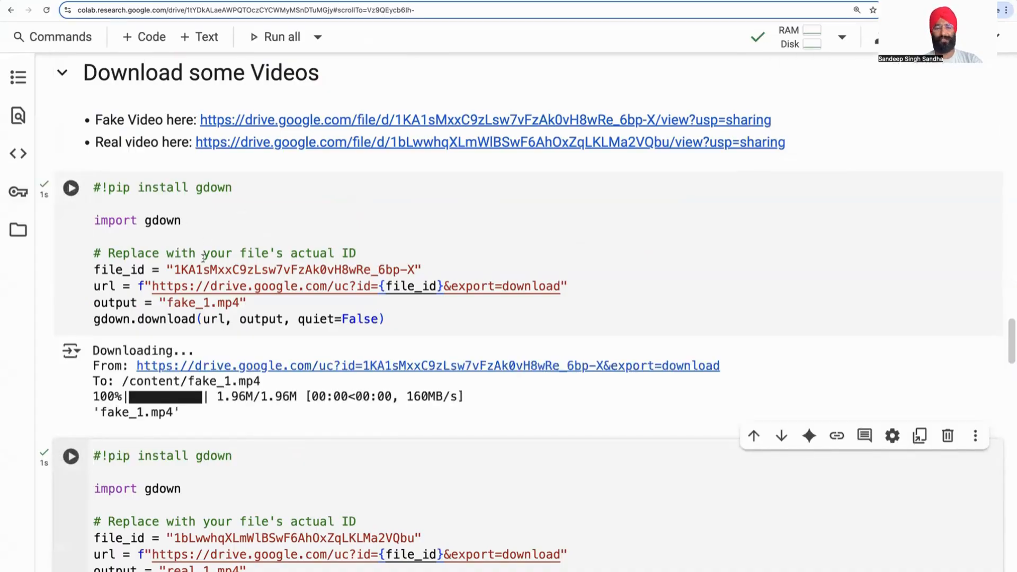
{"action": "mouse_move", "coordinate": [208, 245]}
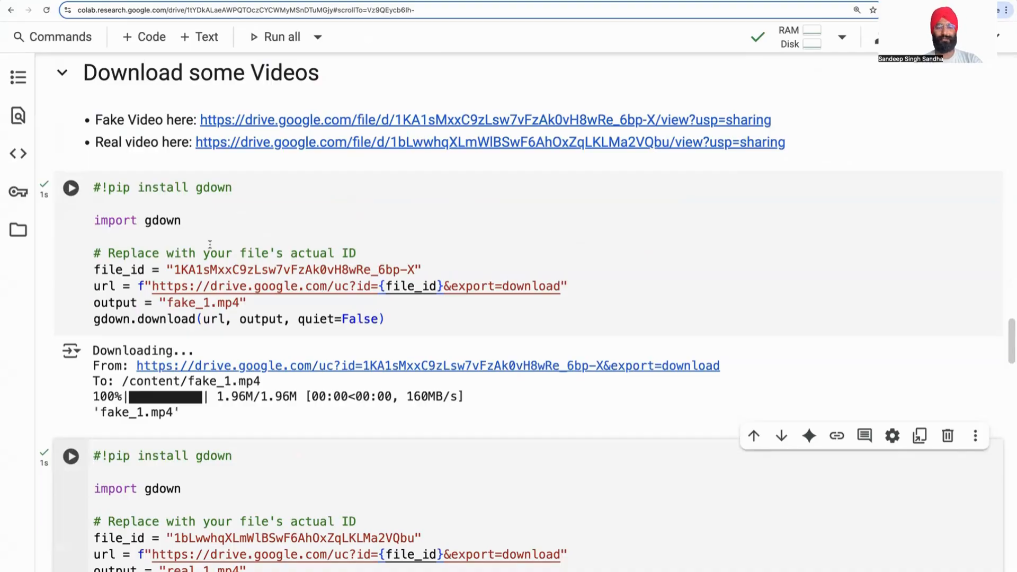
{"action": "scroll", "scroll_direction": "down", "scroll_amount": 3}
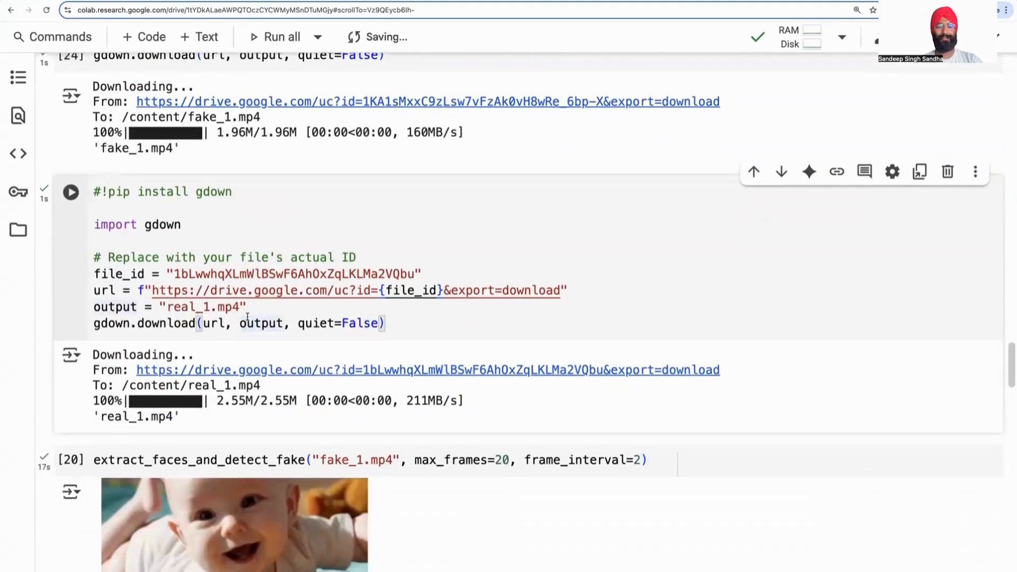
{"action": "left_click", "coordinate": [71, 191]}
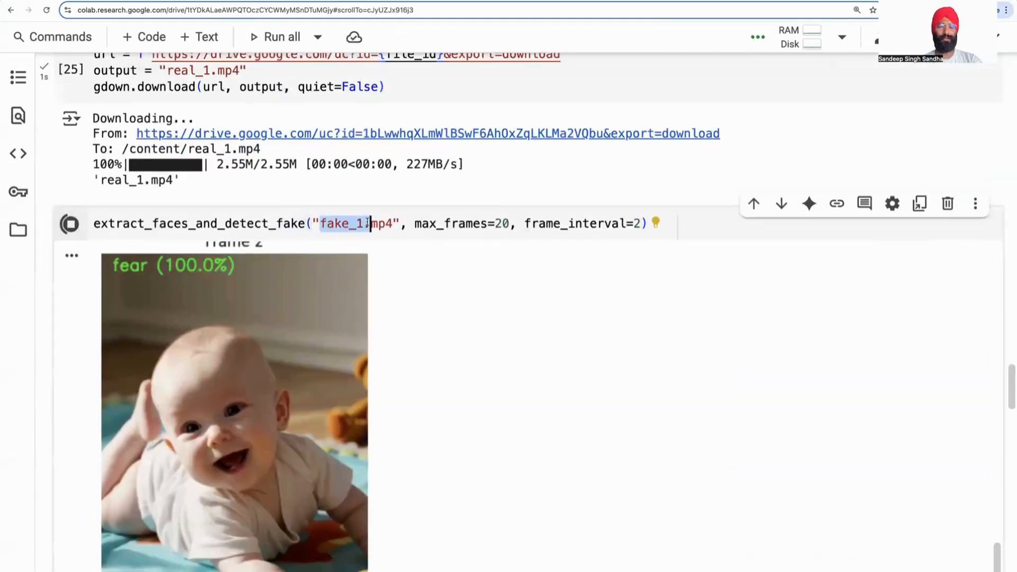
Review fake_1.mp4's frame emotions down to the summary flagging low variation as possible AI content.
{"action": "scroll", "scroll_direction": "down", "scroll_amount": 3}
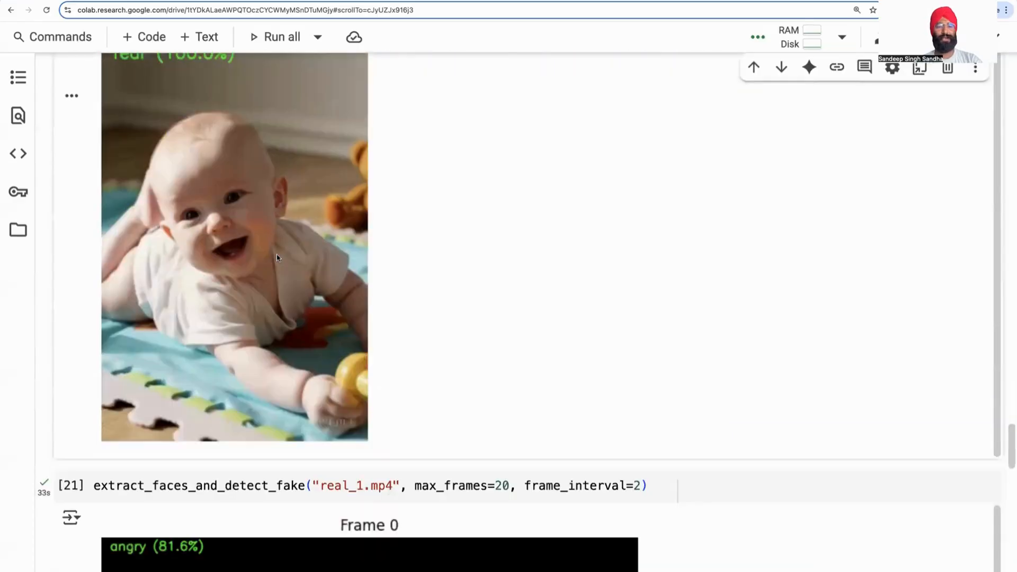
{"action": "scroll", "scroll_direction": "down", "scroll_amount": 3}
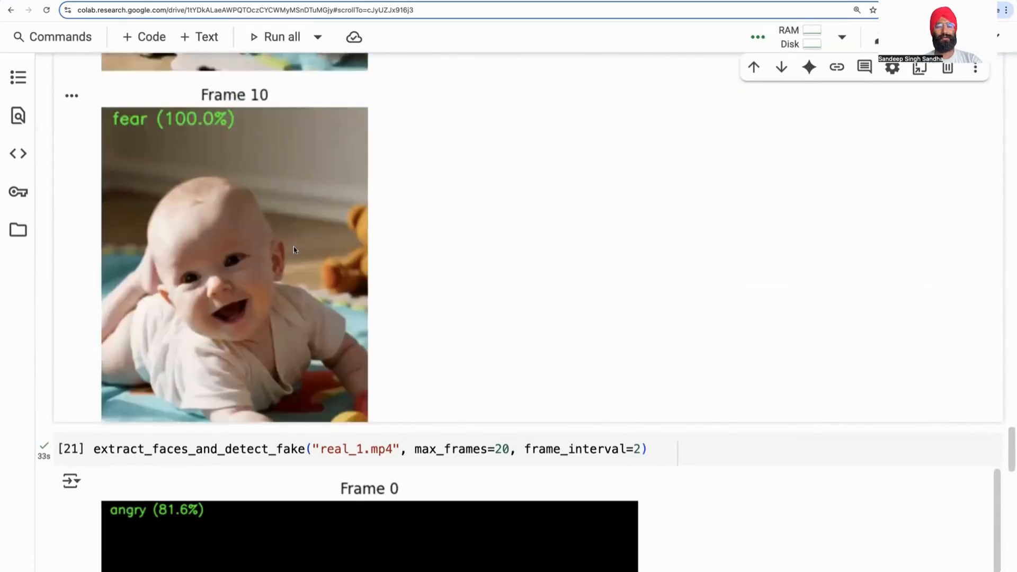
{"action": "scroll", "scroll_direction": "down", "scroll_amount": 3}
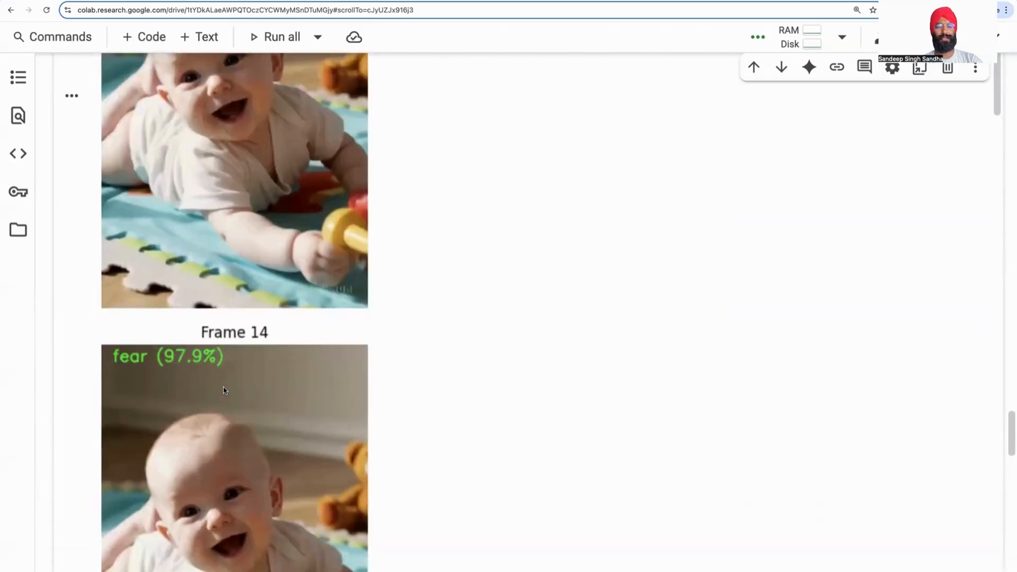
{"action": "scroll", "scroll_direction": "down", "scroll_amount": 3}
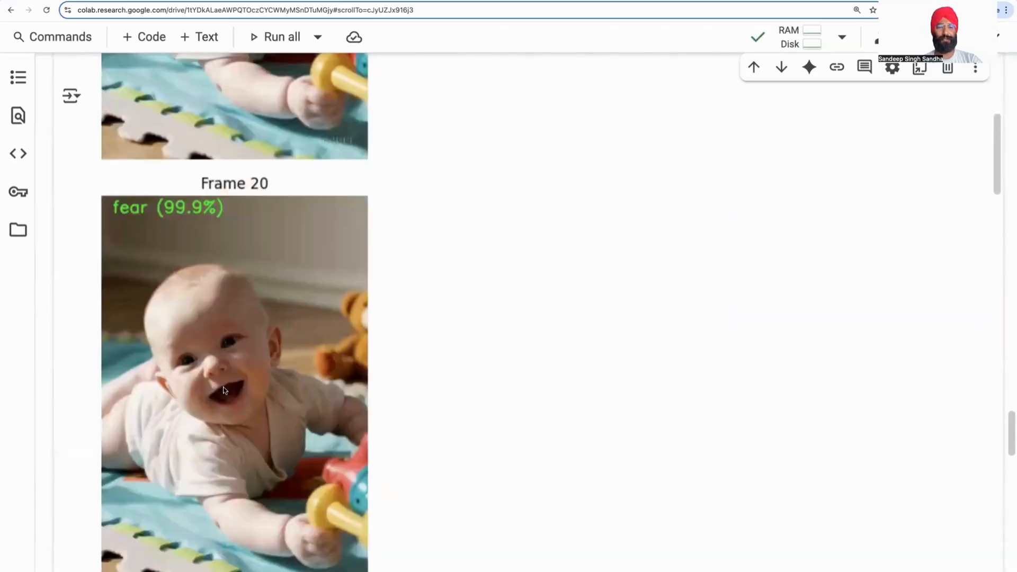
{"action": "scroll", "scroll_direction": "down", "scroll_amount": 3}
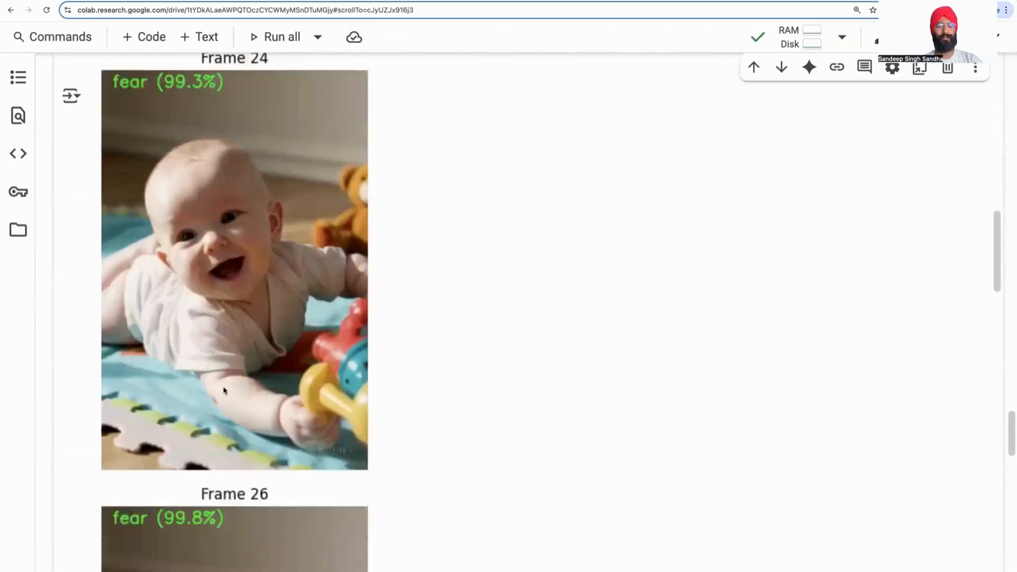
{"action": "scroll", "scroll_direction": "down", "scroll_amount": 3}
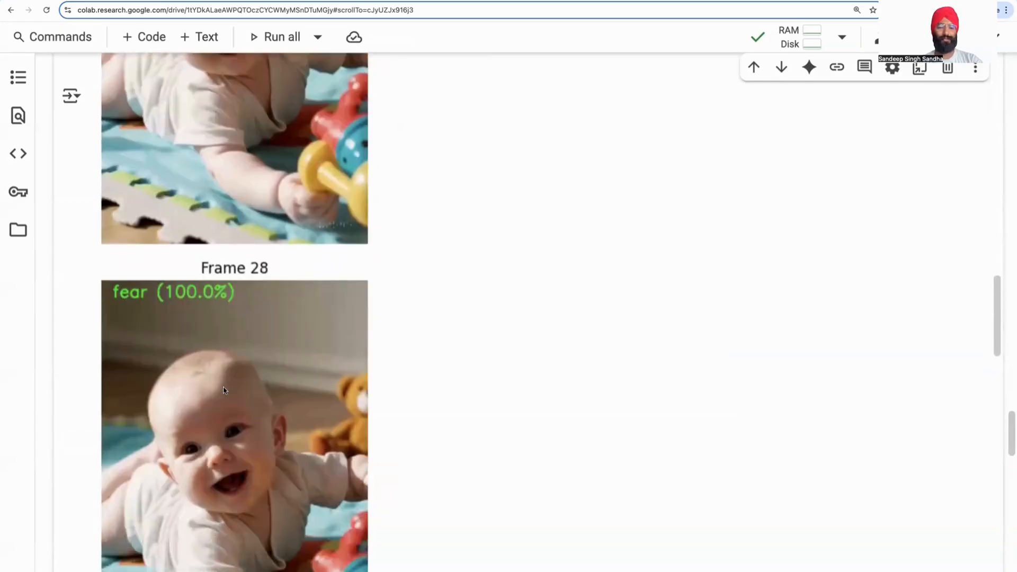
{"action": "scroll", "scroll_direction": "down", "scroll_amount": 3}
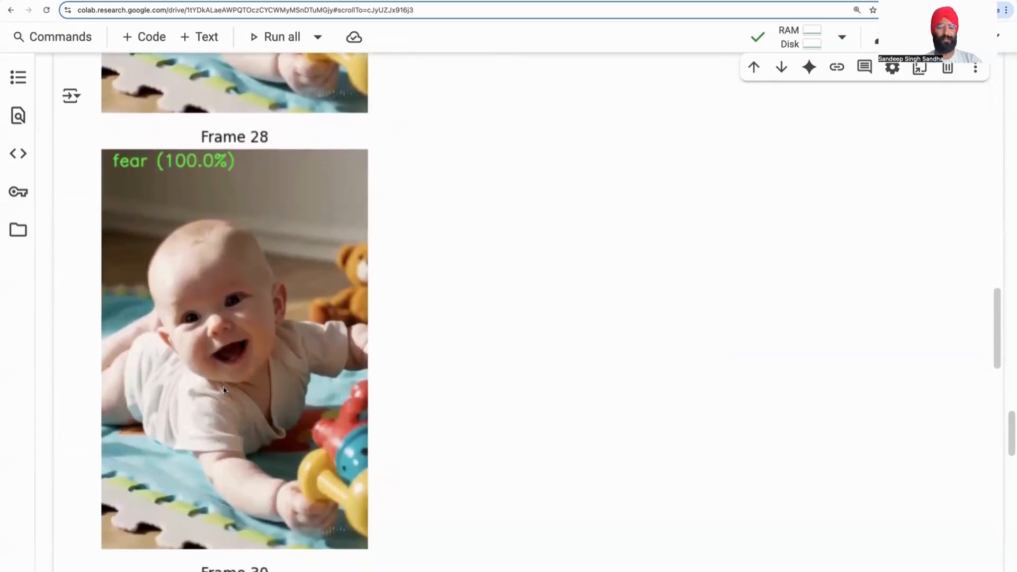
{"action": "scroll", "scroll_direction": "down", "scroll_amount": 3}
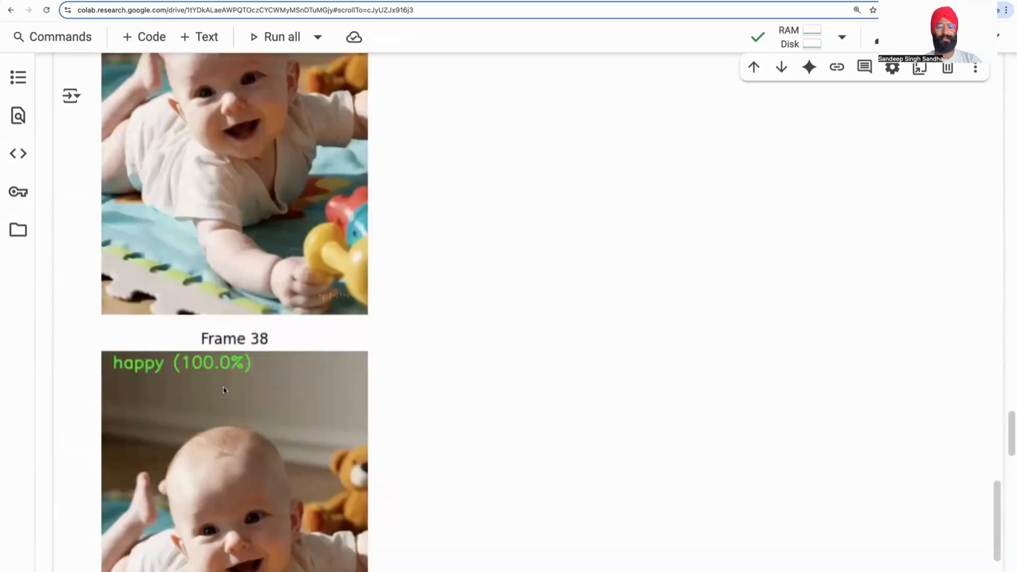
{"action": "scroll", "scroll_direction": "down", "scroll_amount": 3}
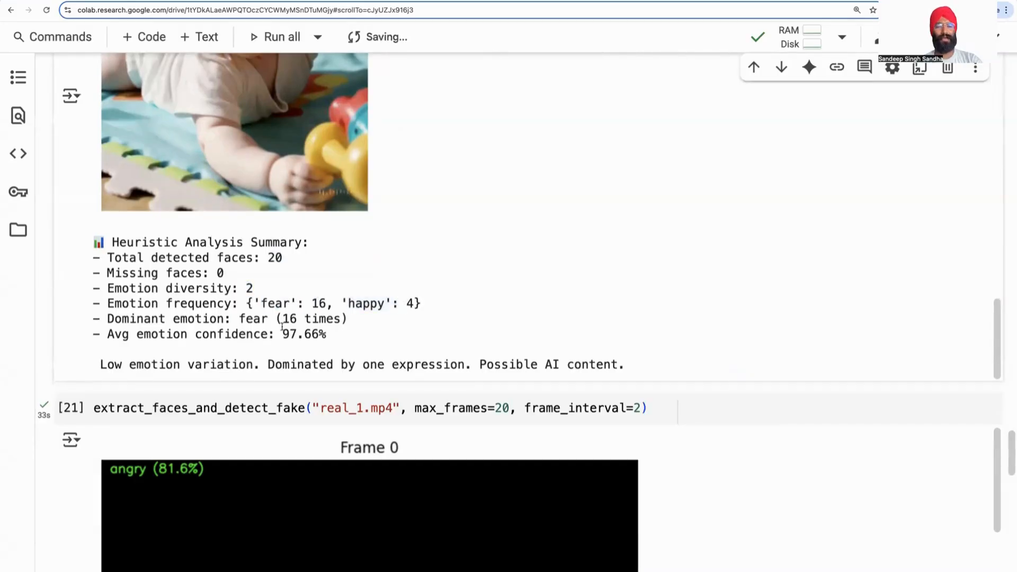
{"action": "double_click", "coordinate": [304, 334]}
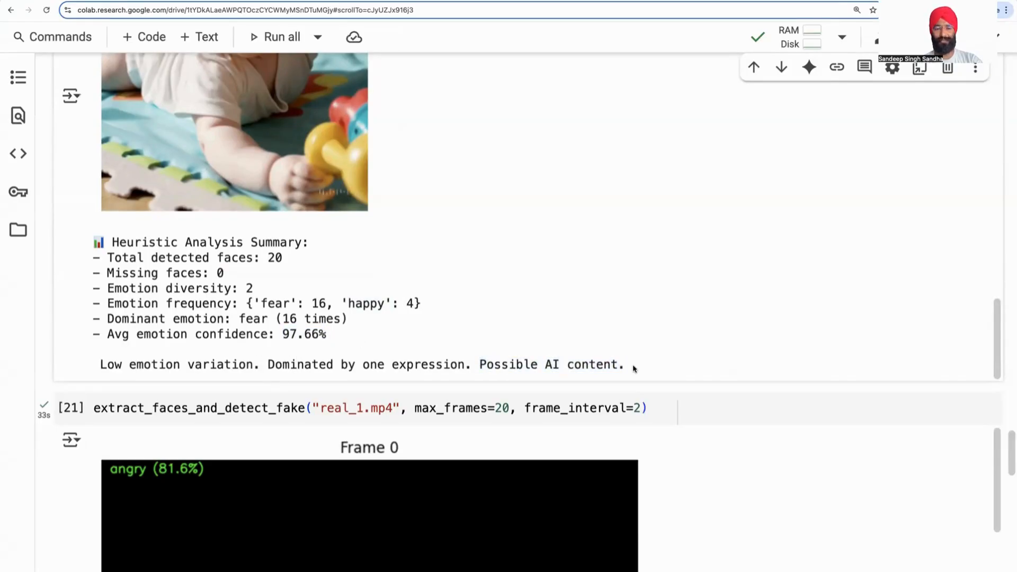
{"action": "scroll", "scroll_direction": "down", "scroll_amount": 3}
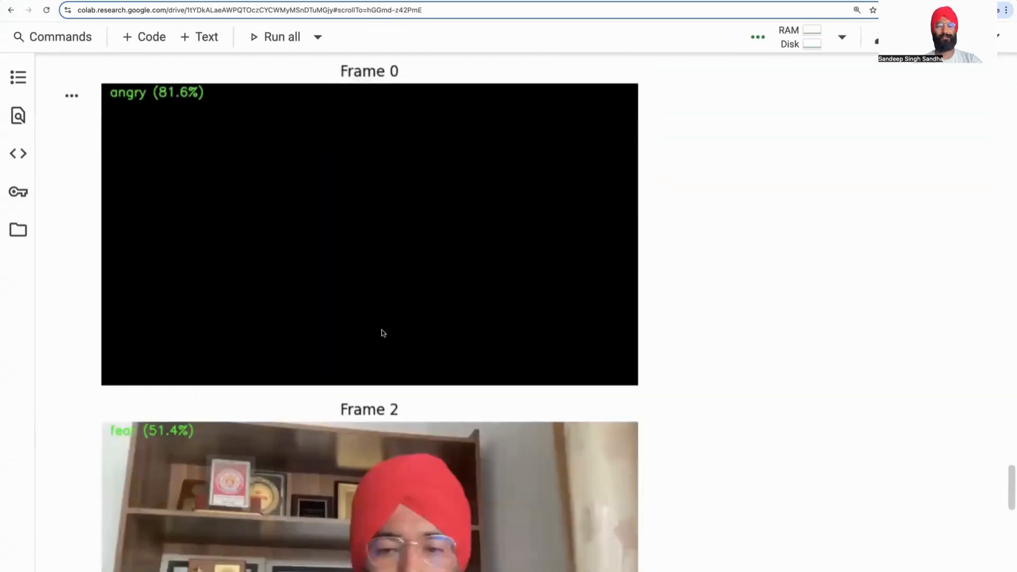
Review real_1.mp4's frame emotions down to the summary: five emotions, happy dominant, likely real.
{"action": "scroll", "scroll_direction": "down", "scroll_amount": 3}
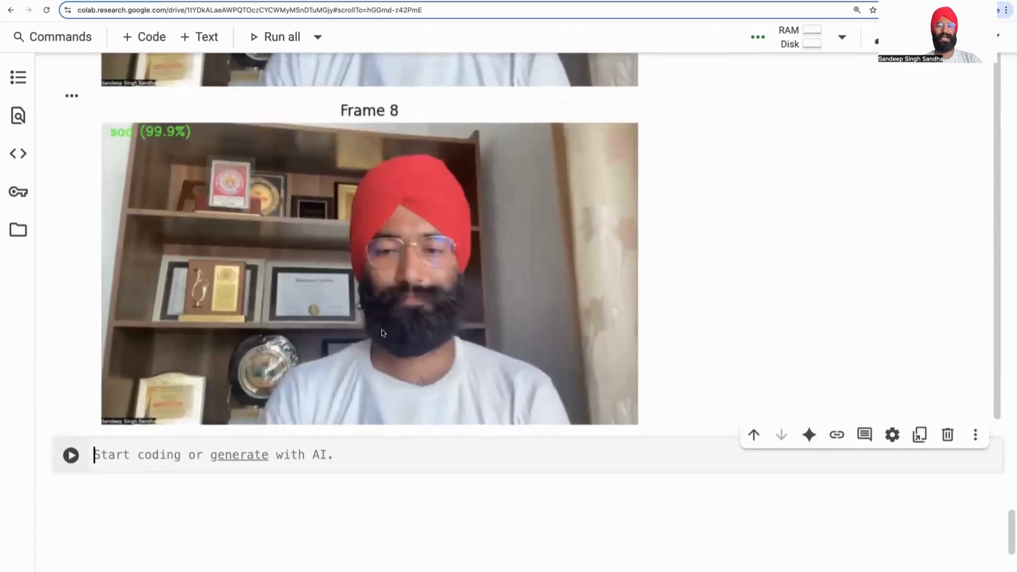
{"action": "scroll", "scroll_direction": "down", "scroll_amount": 3}
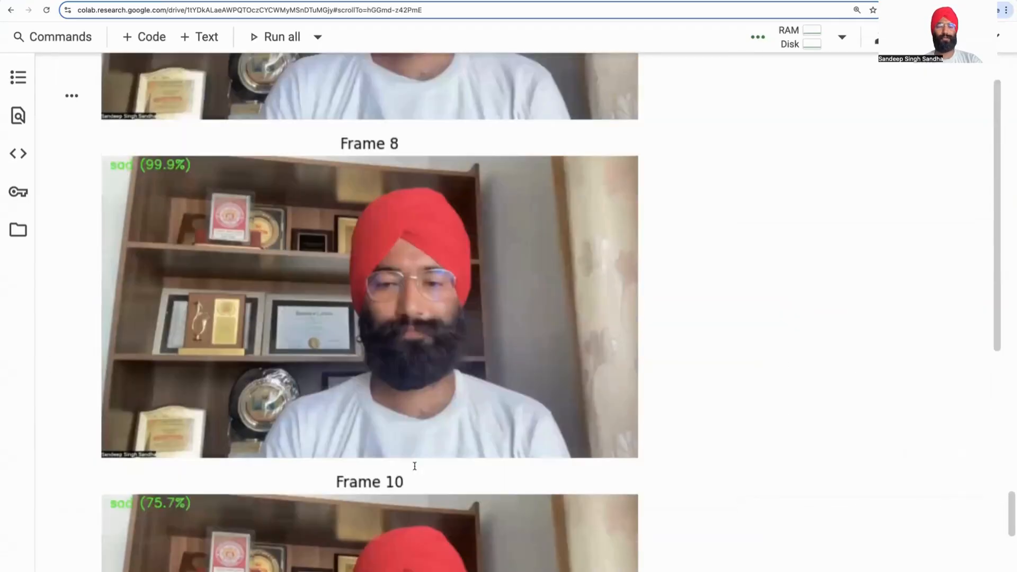
{"action": "scroll", "scroll_direction": "down", "scroll_amount": 3}
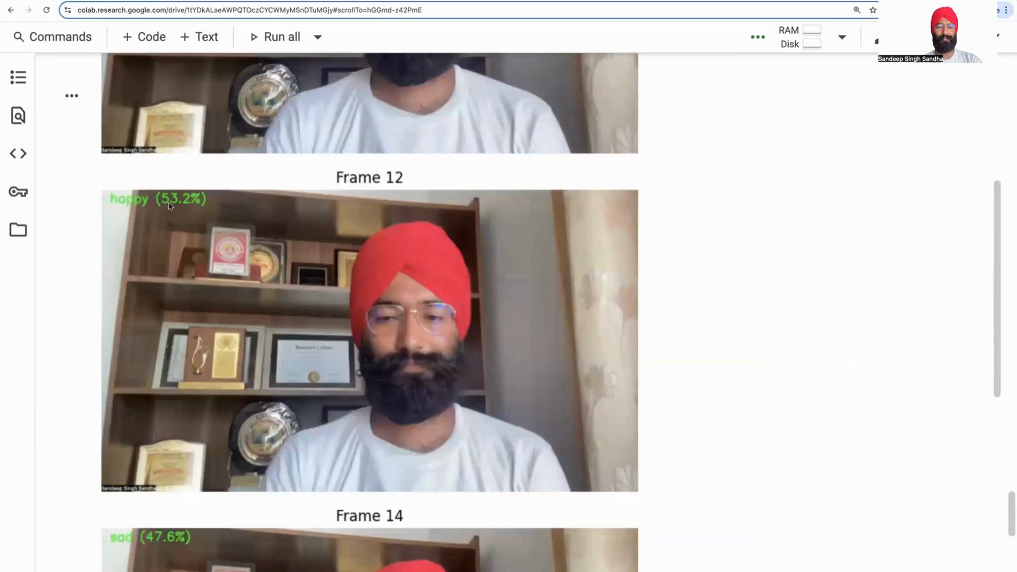
{"action": "scroll", "scroll_direction": "down", "scroll_amount": 3}
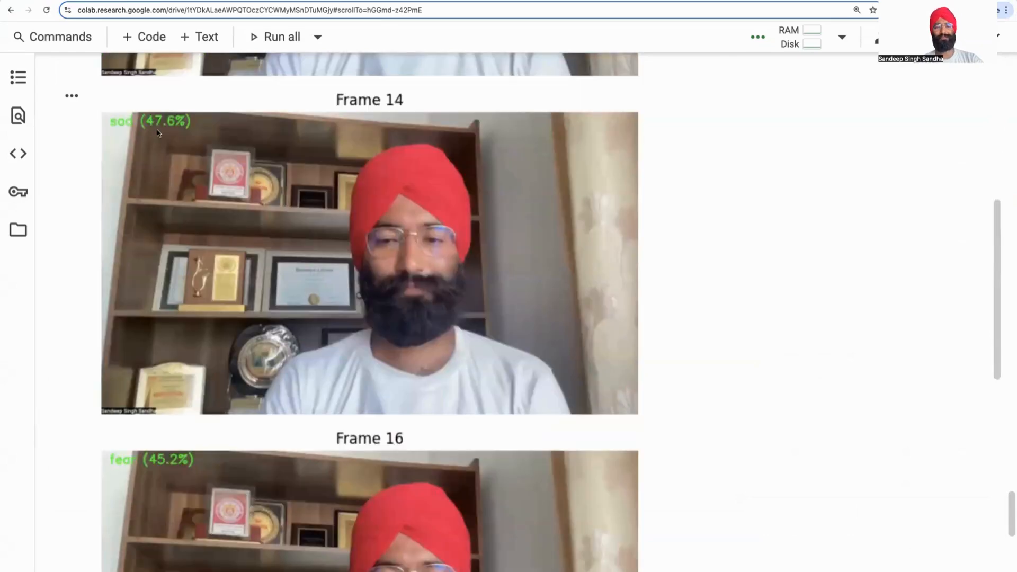
{"action": "scroll", "scroll_direction": "down", "scroll_amount": 3}
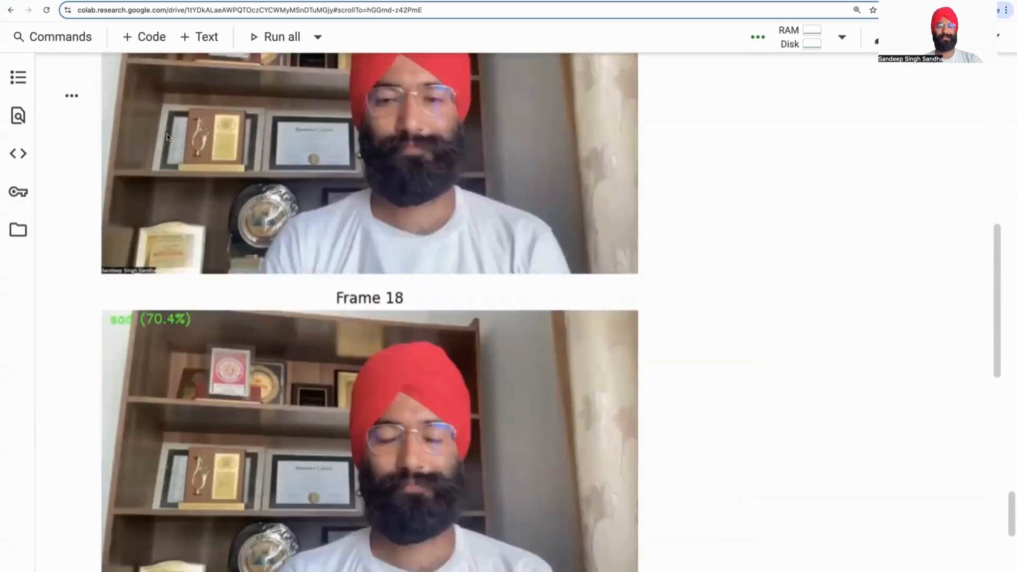
{"action": "scroll", "scroll_direction": "down", "scroll_amount": 3}
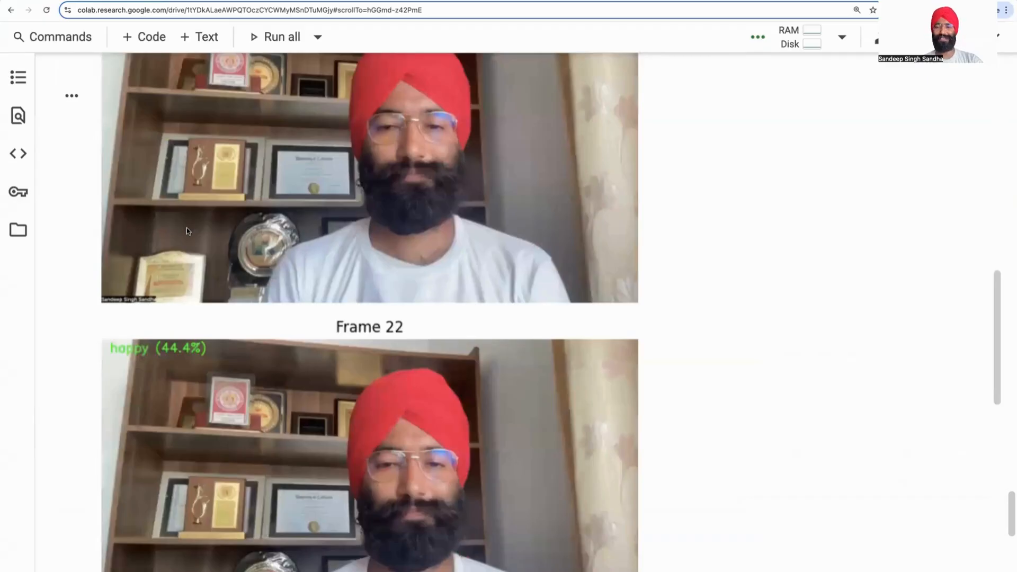
{"action": "scroll", "scroll_direction": "down", "scroll_amount": 3}
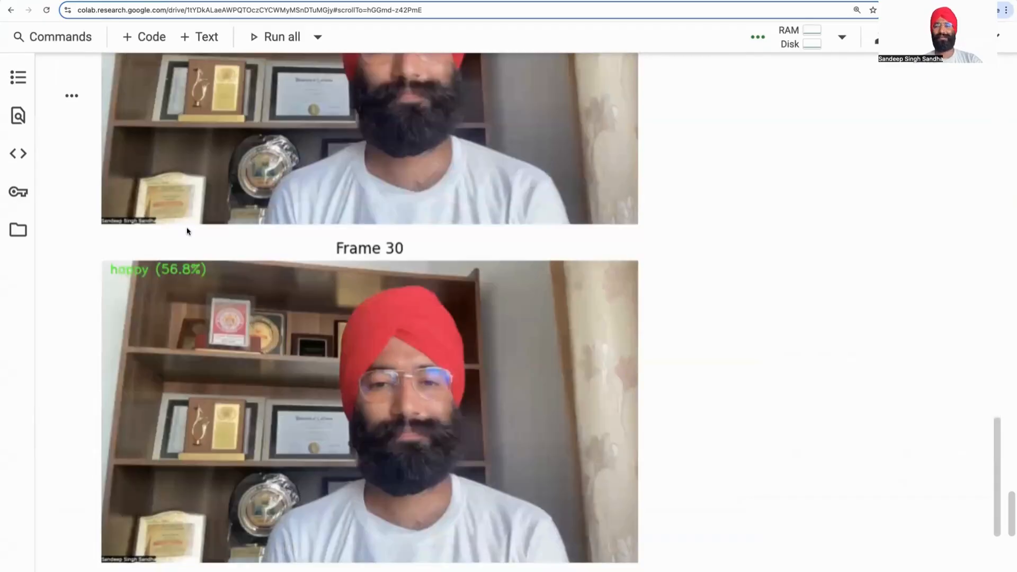
{"action": "scroll", "scroll_direction": "down", "scroll_amount": 3}
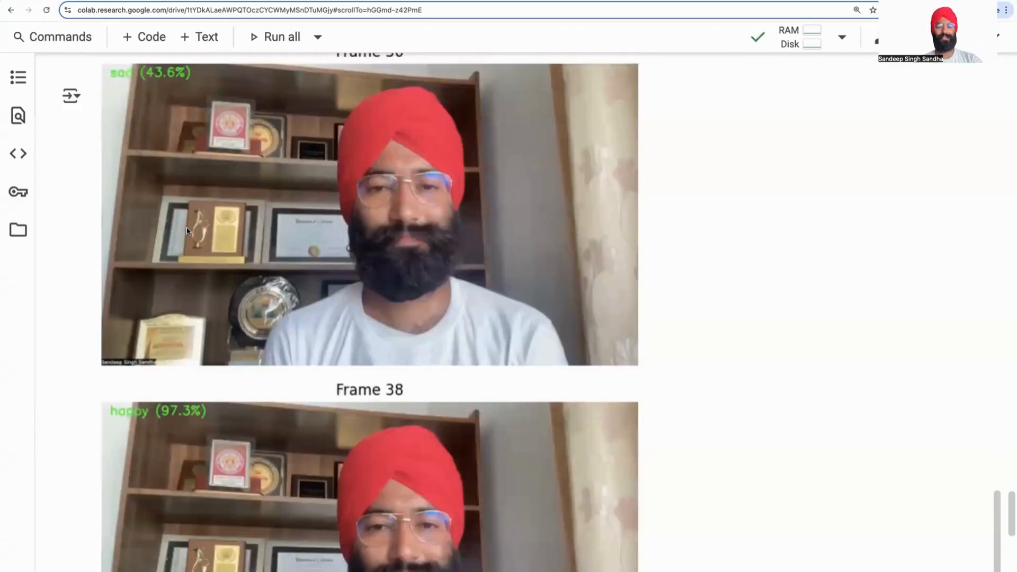
{"action": "scroll", "scroll_direction": "down", "scroll_amount": 3}
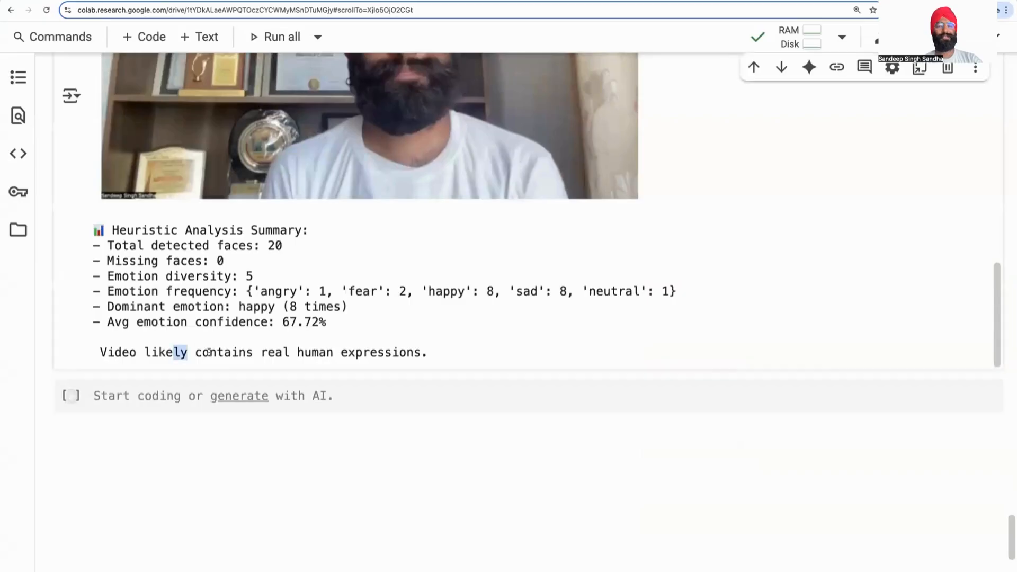